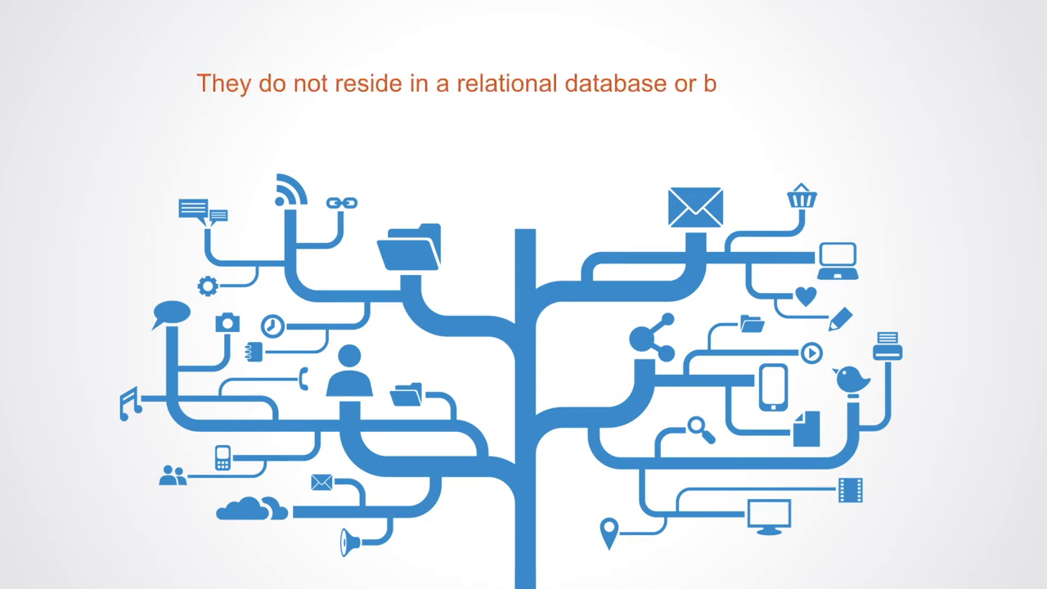
text(ecause until relatively recentl)
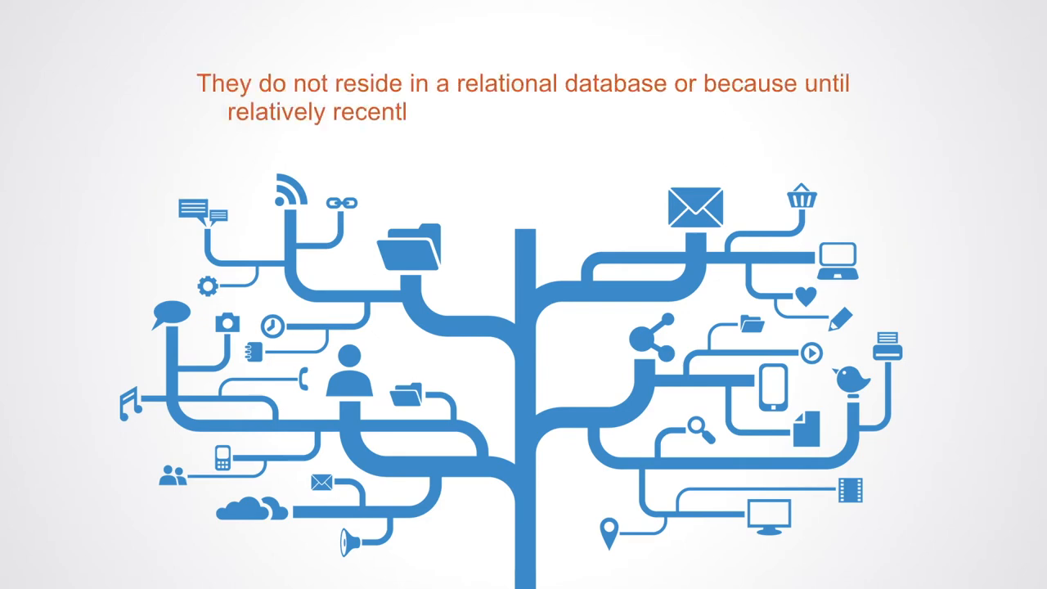
text(y, the tools and techniques neede)
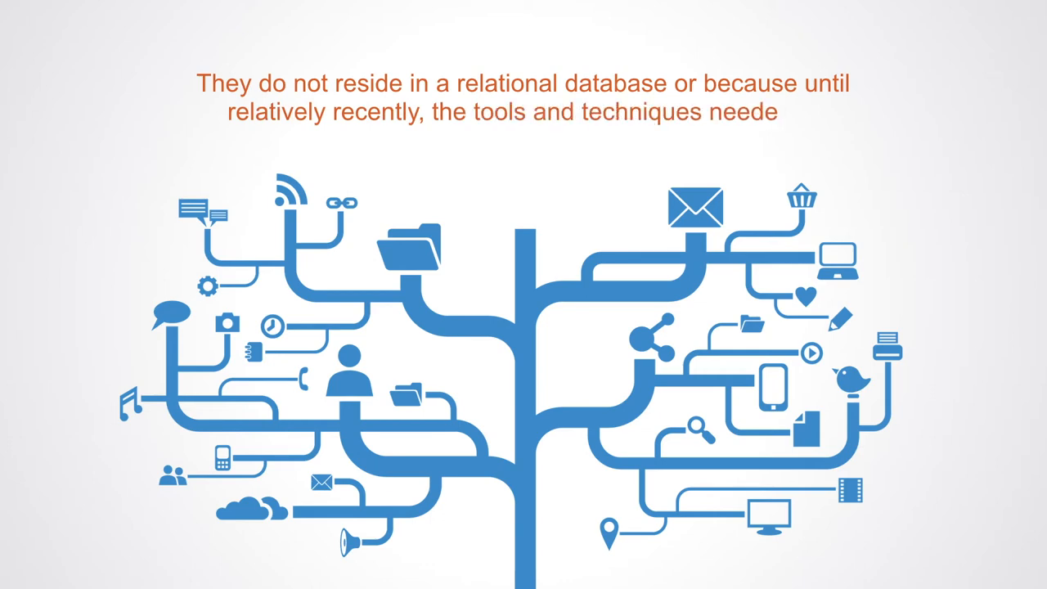